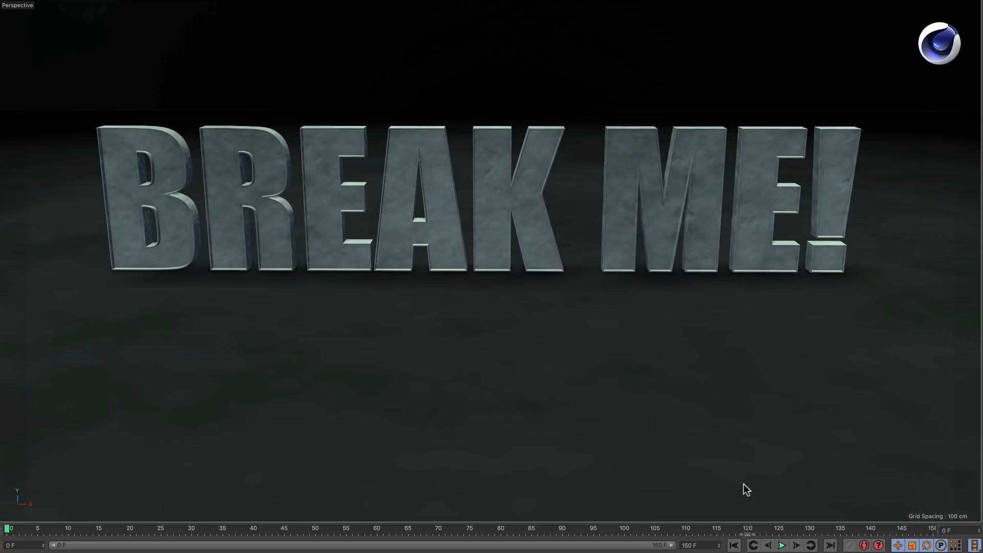
- Play and rewind the simulation to see the fractured text collapse immediately with the default trigger
left_click(780, 545)
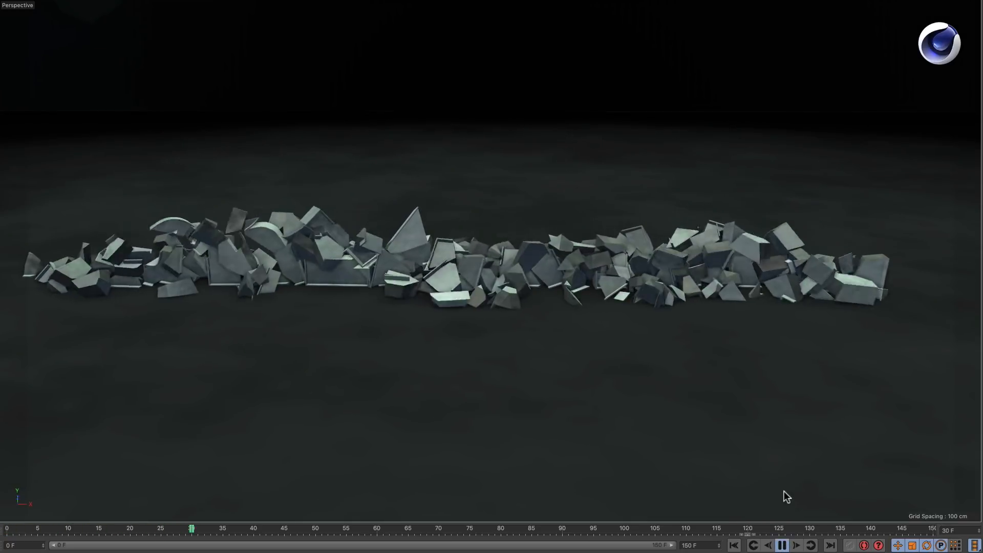
left_click(782, 543)
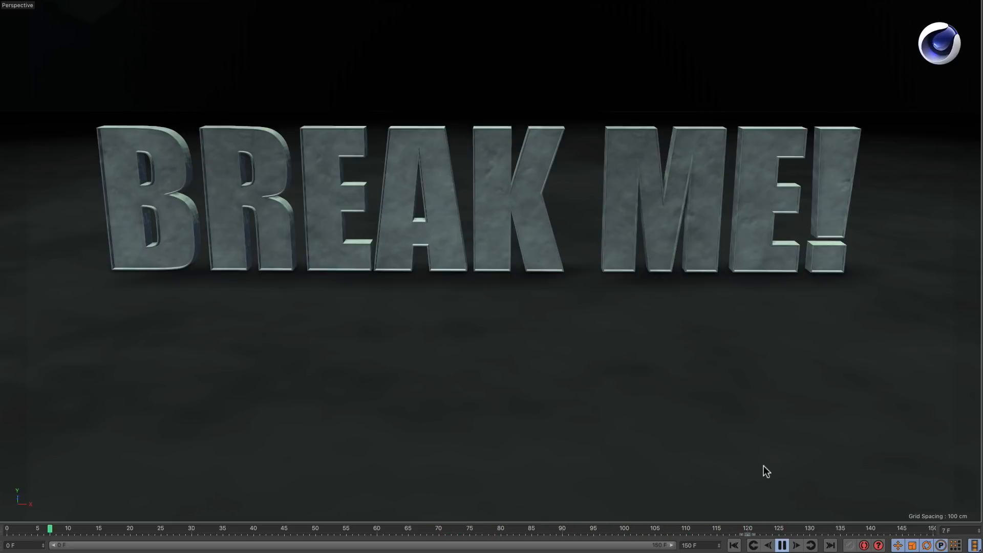
left_click(781, 545)
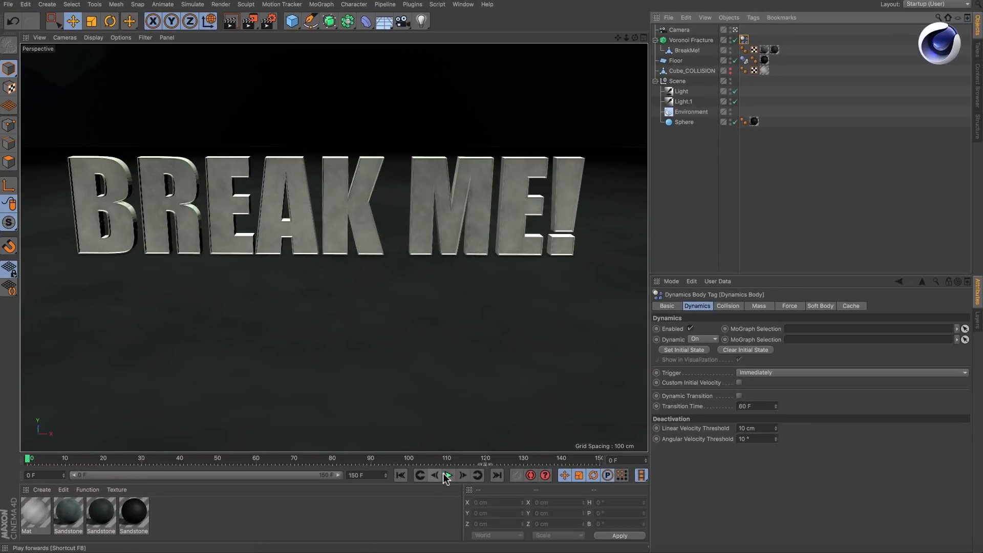
left_click(446, 474)
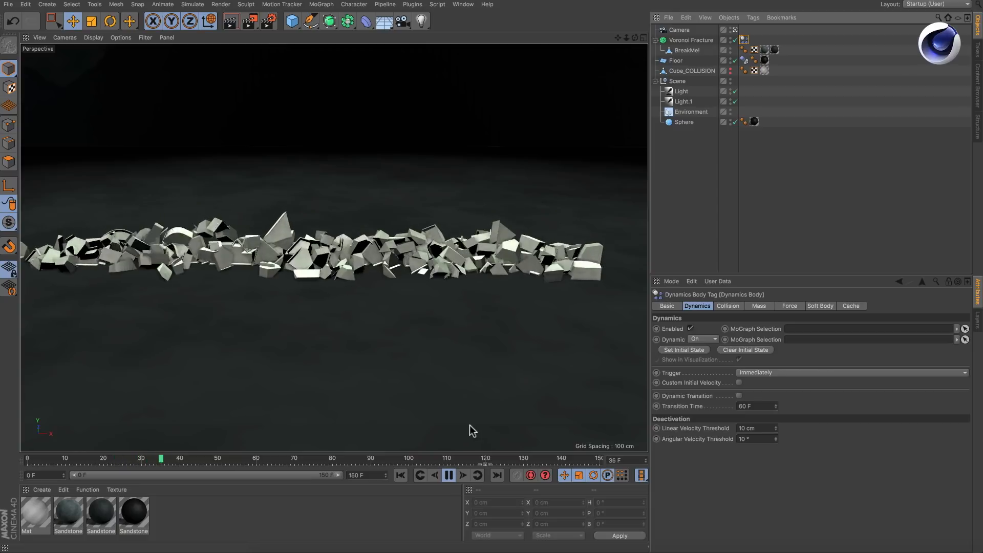
left_click(448, 474)
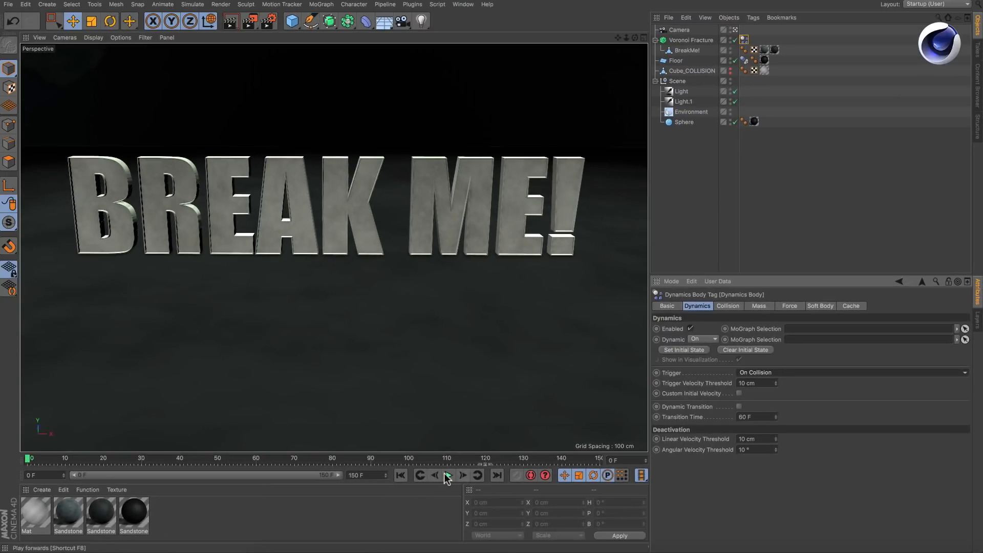
- Play again with the Dynamics Body trigger set to On Collision so the text stays intact
left_click(447, 474)
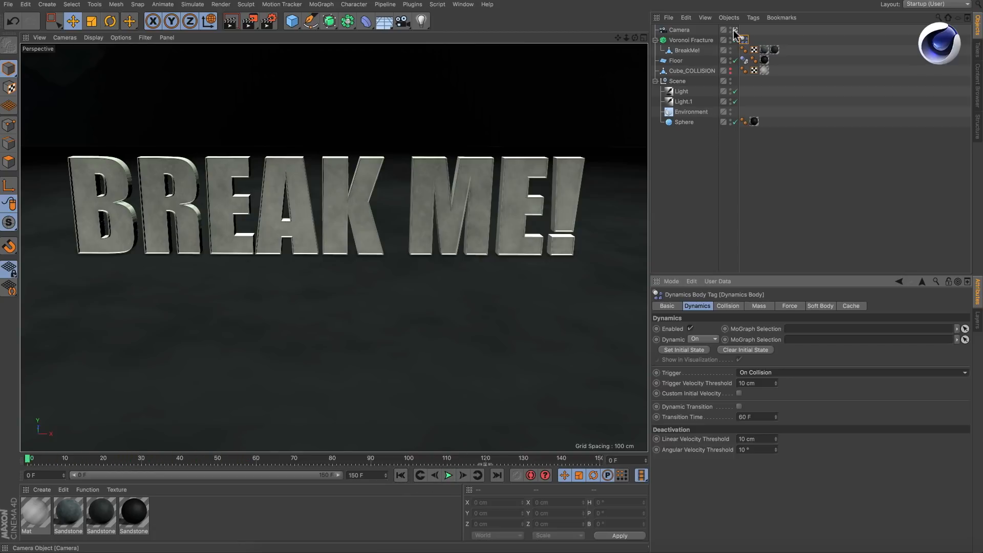
- Switch off the scene camera and play to watch Cube_COLLISION sweep over the intact text
left_click(449, 476)
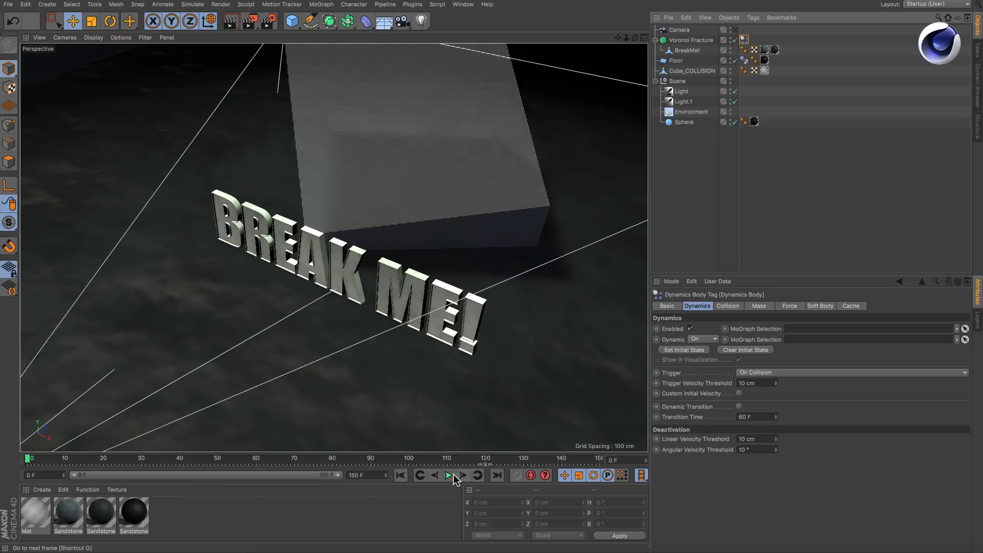
left_click(448, 474)
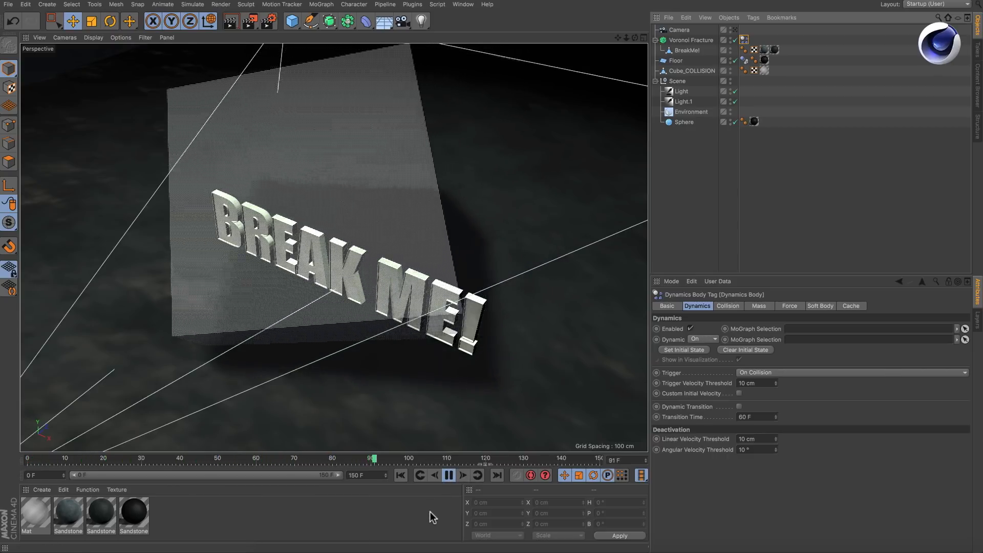
left_click(400, 474)
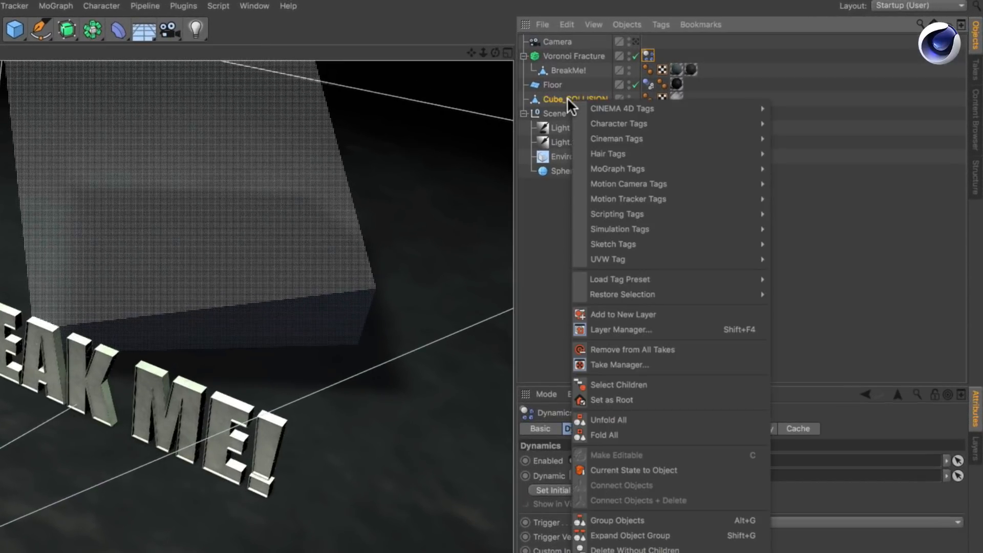
mouse_move(618, 229)
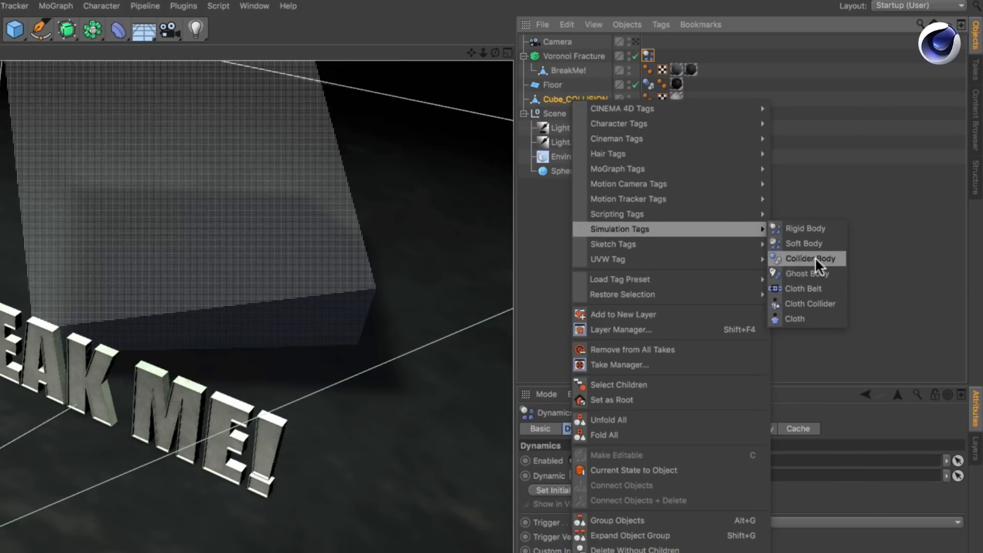
- Add a Collider Body simulation tag to Cube_COLLISION
left_click(809, 259)
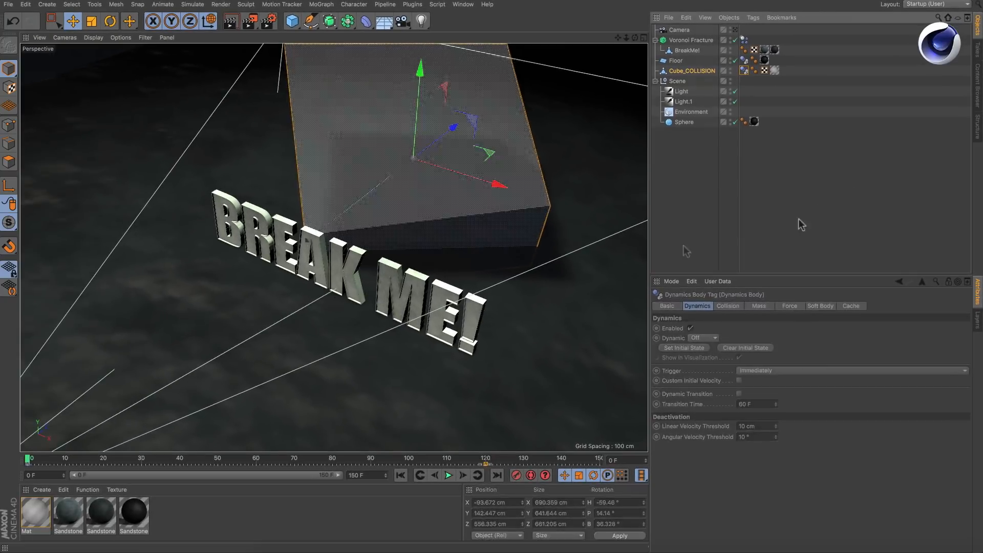
left_click(448, 474)
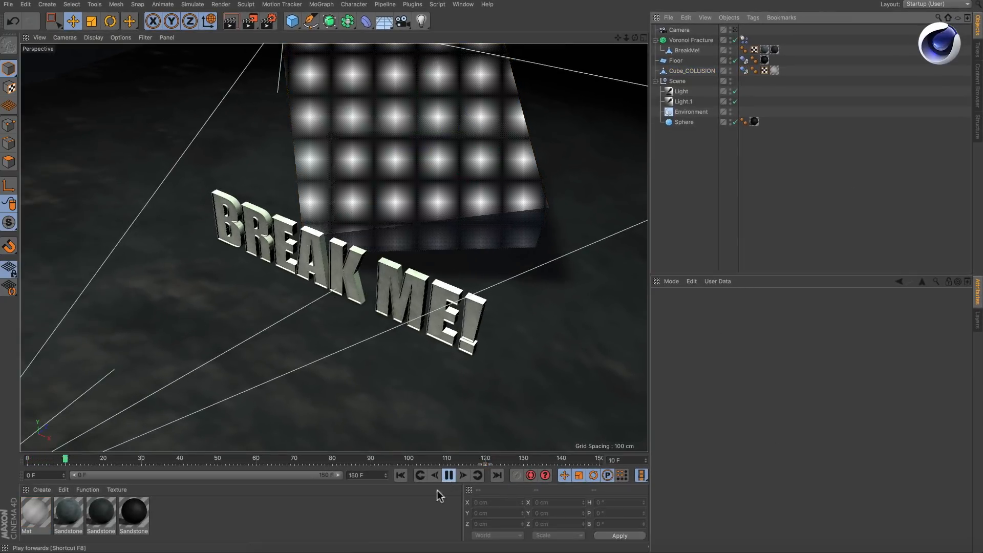
left_click(448, 474)
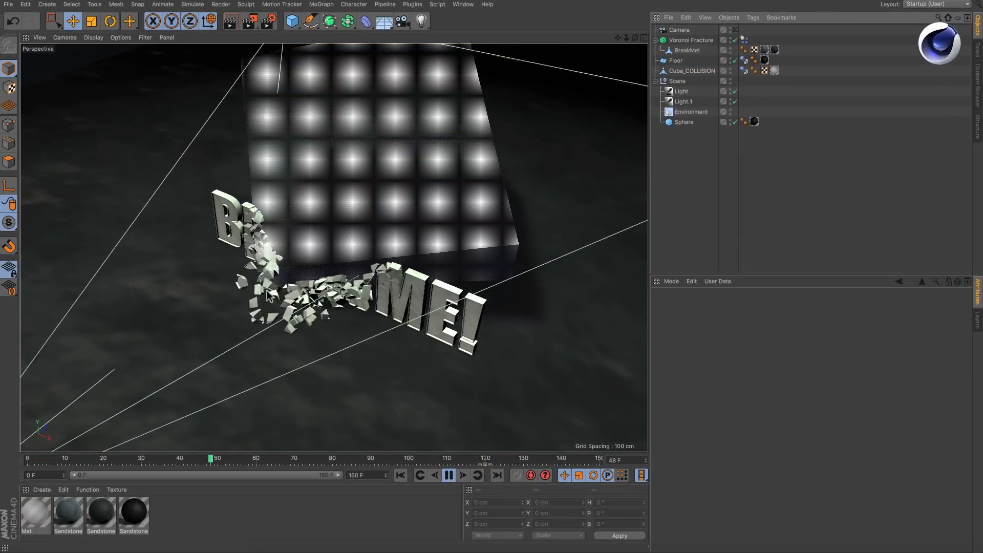
left_click(448, 474)
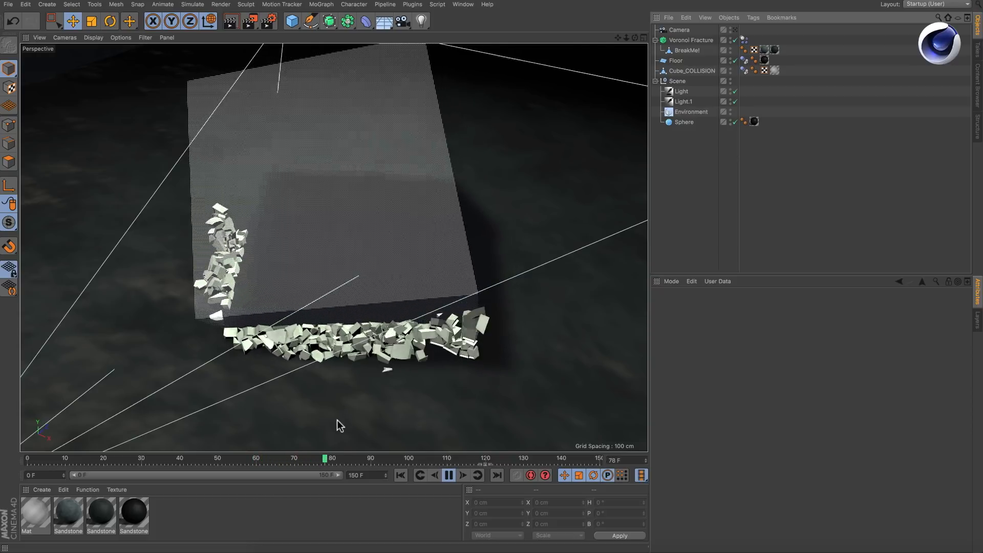
left_click(462, 474)
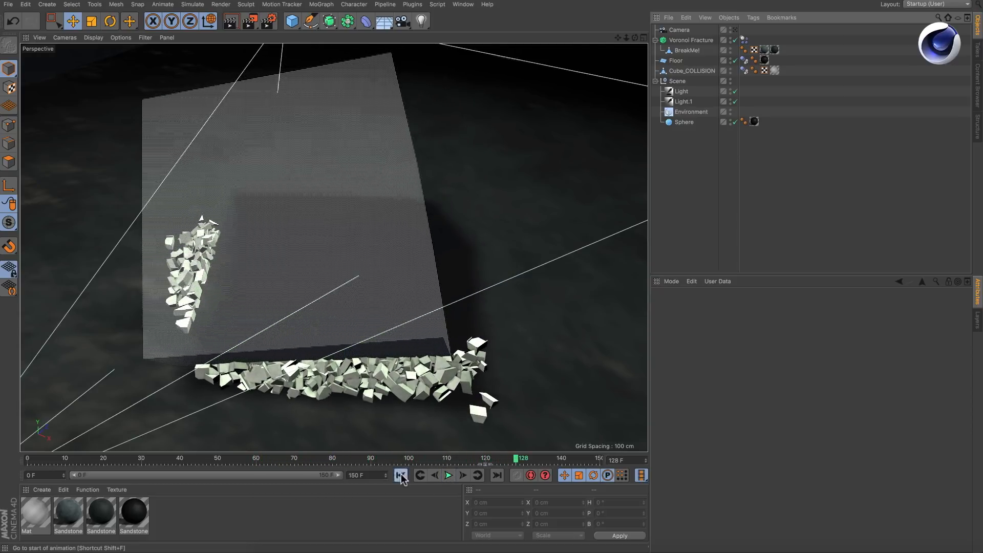
left_click(400, 474)
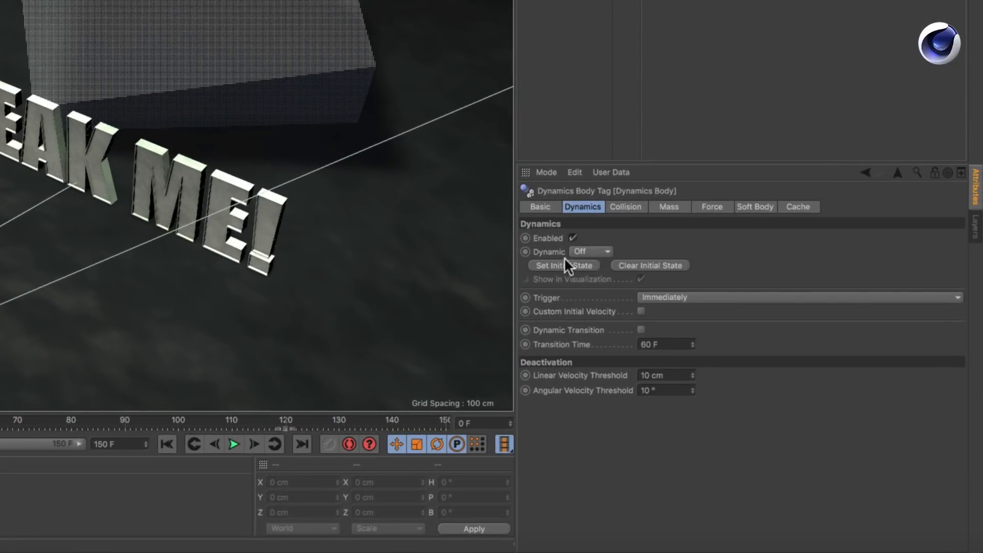
- Set the collider tag's Dynamic mode from Off to Ghost
left_click(590, 252)
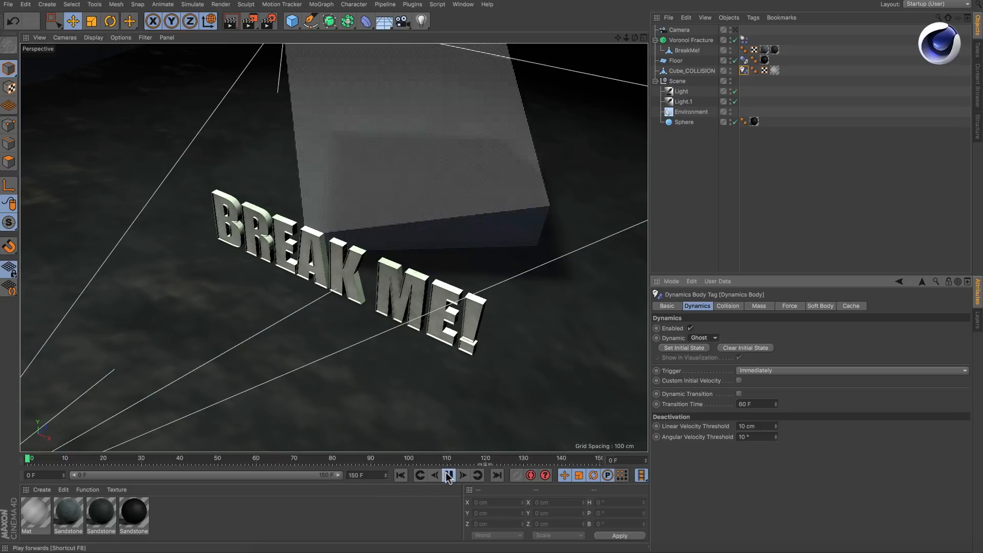
left_click(447, 474)
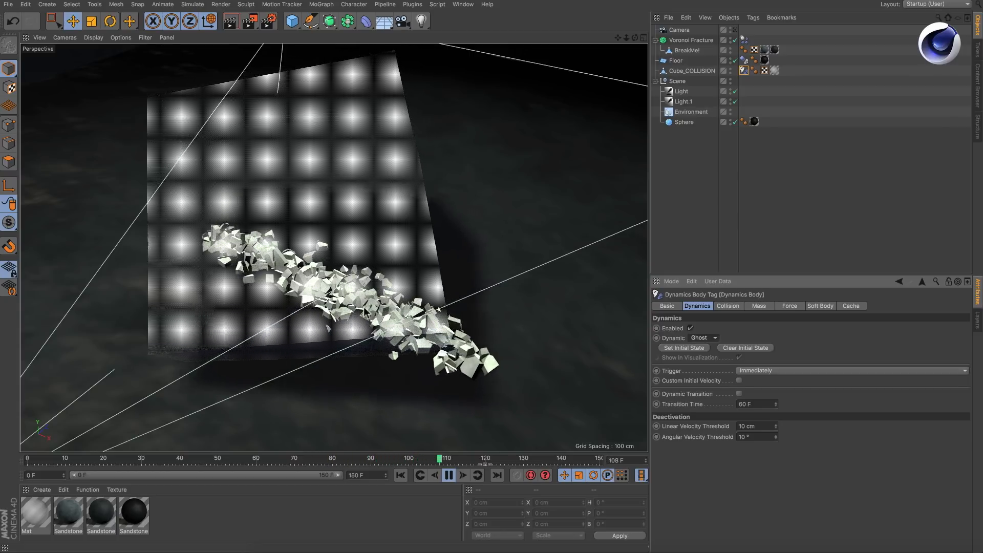
left_click(449, 474)
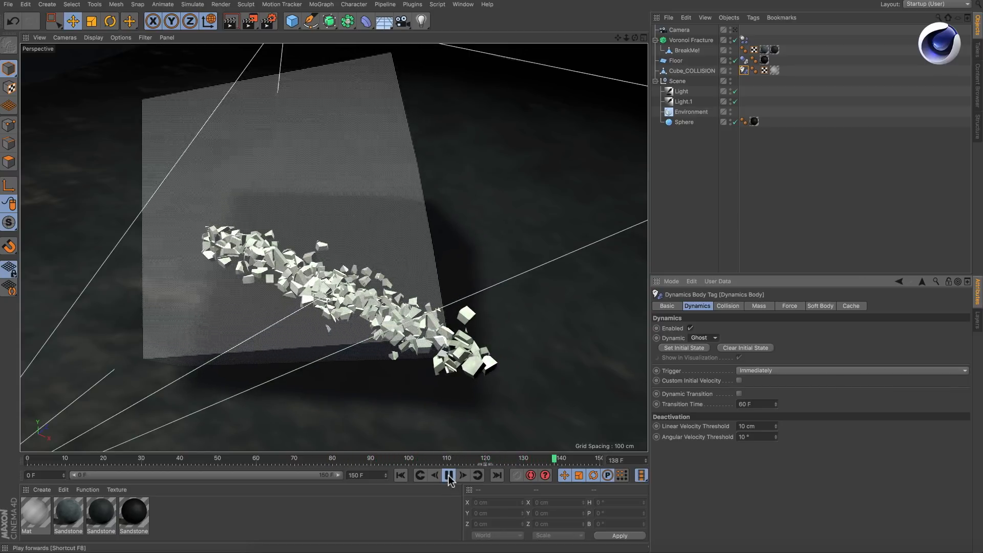
left_click(449, 474)
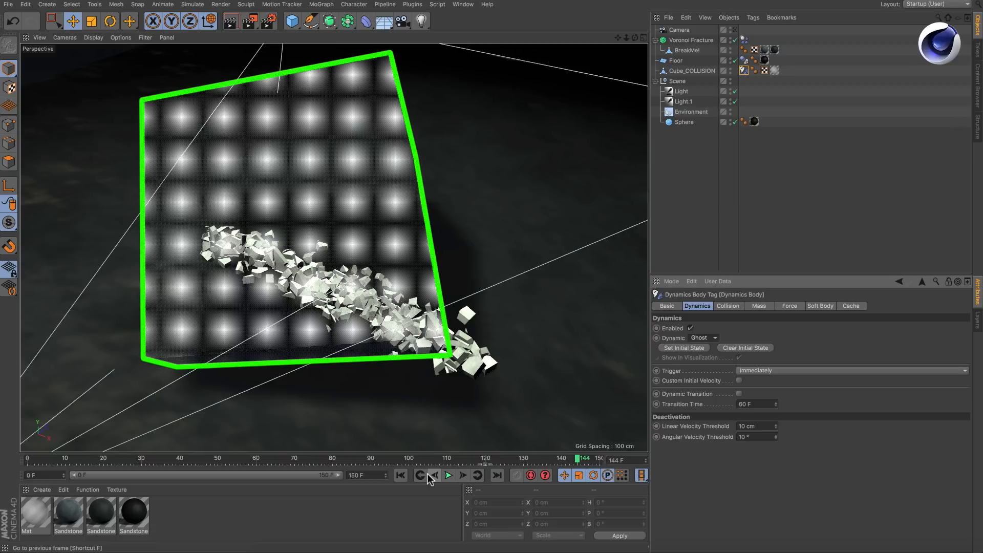
left_click(448, 475)
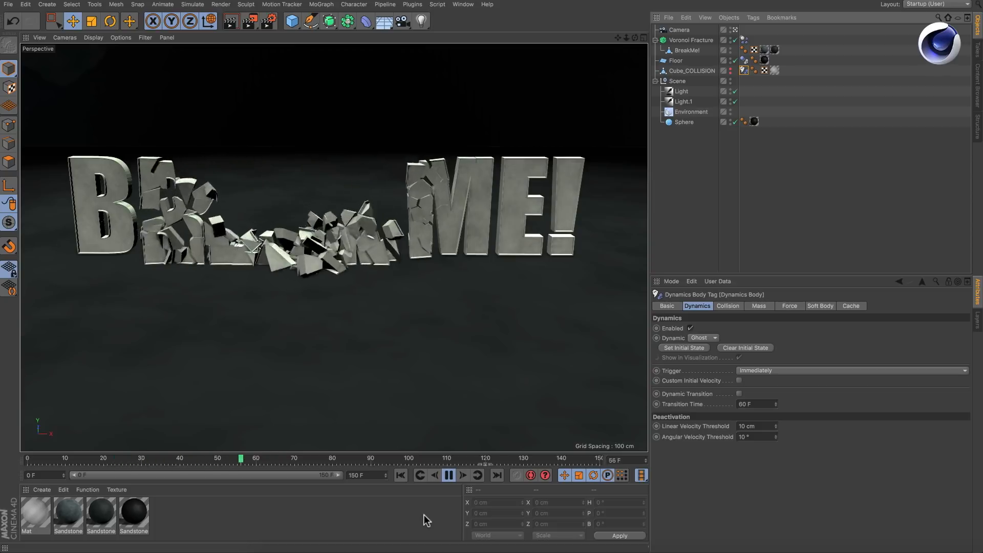
- Re-enable the scene camera and play the final shot of the letters shattering into rubble
left_click(448, 474)
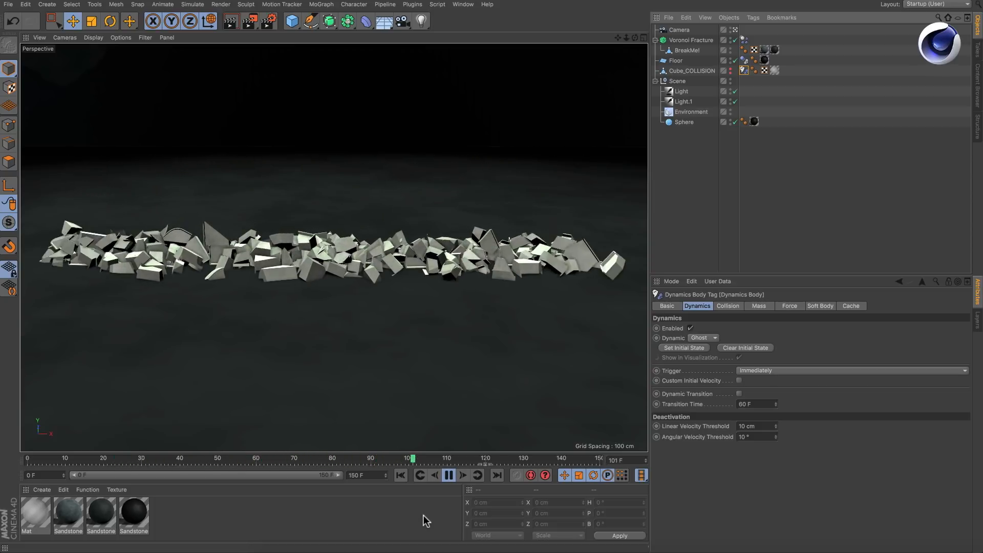
left_click(449, 474)
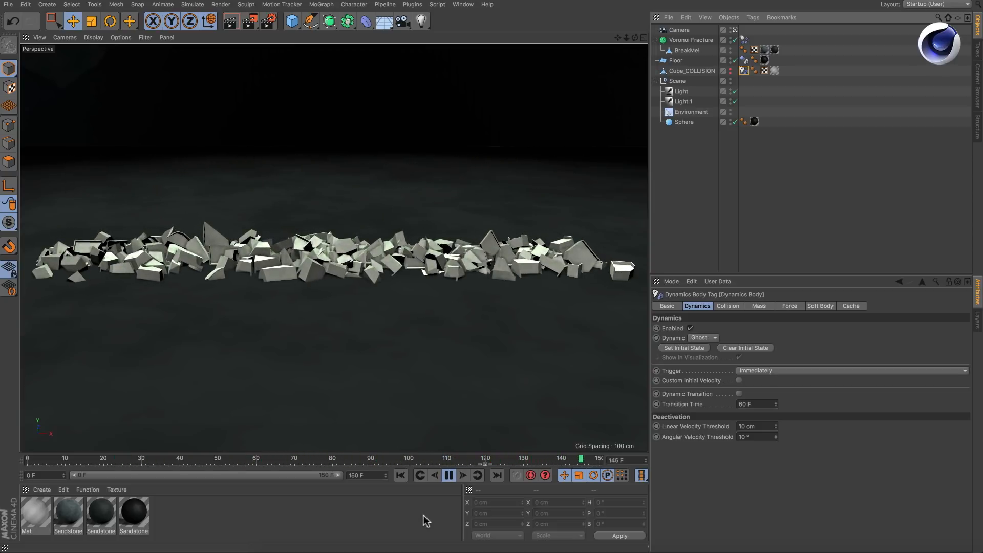